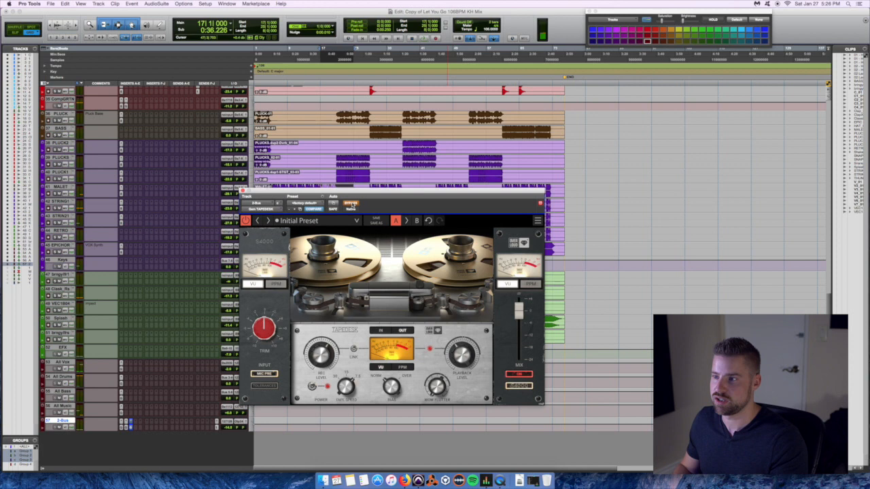
{"action": "left_click", "coordinate": [351, 204]}
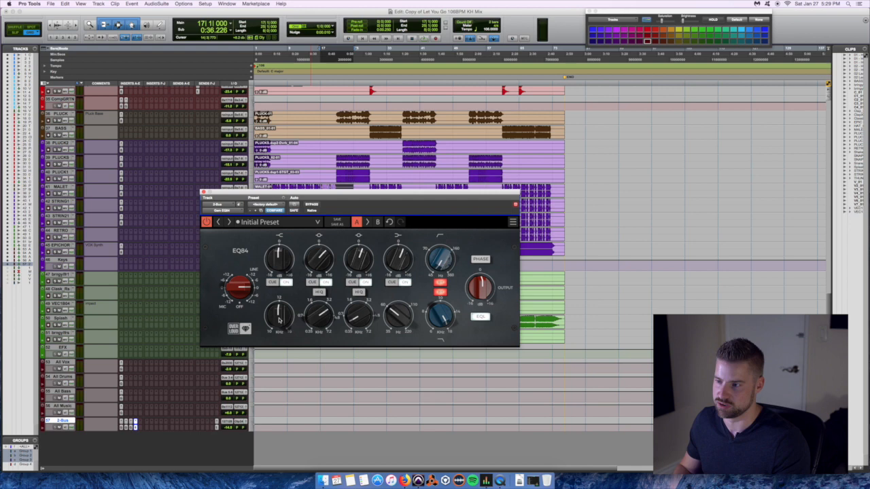
{"action": "left_click_drag", "start_coordinate": [278, 261], "coordinate": [279, 256]}
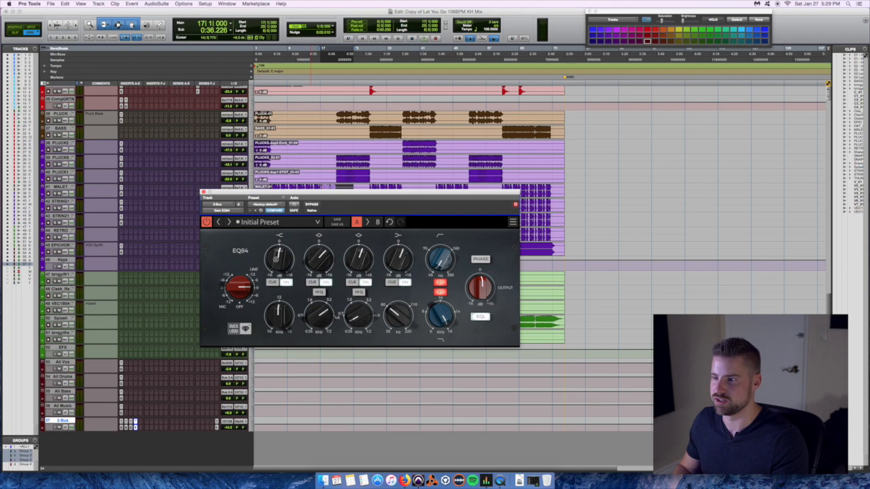